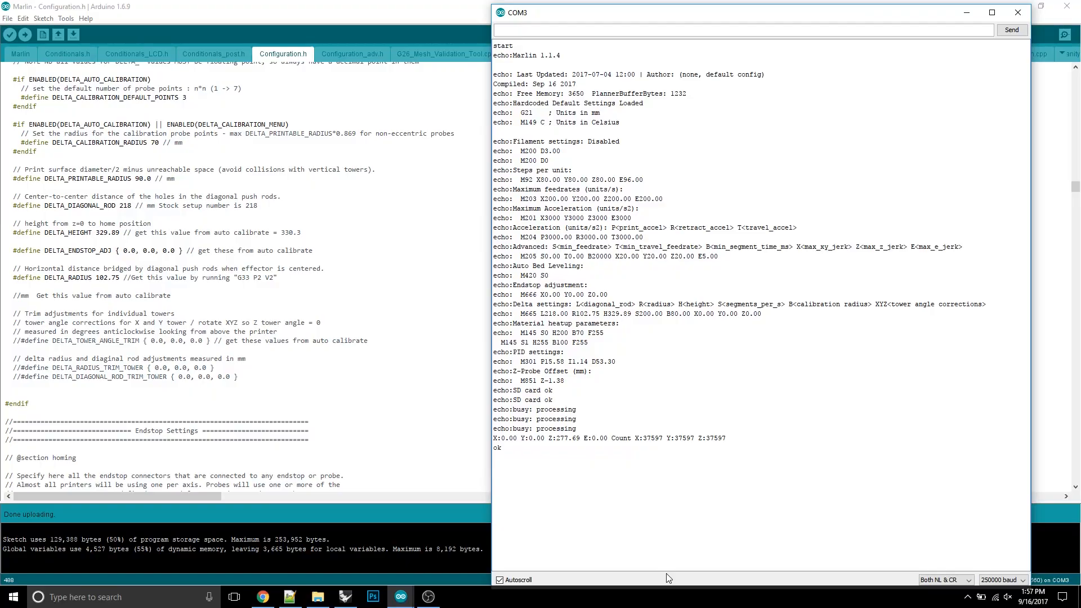
mouse_move(327, 263)
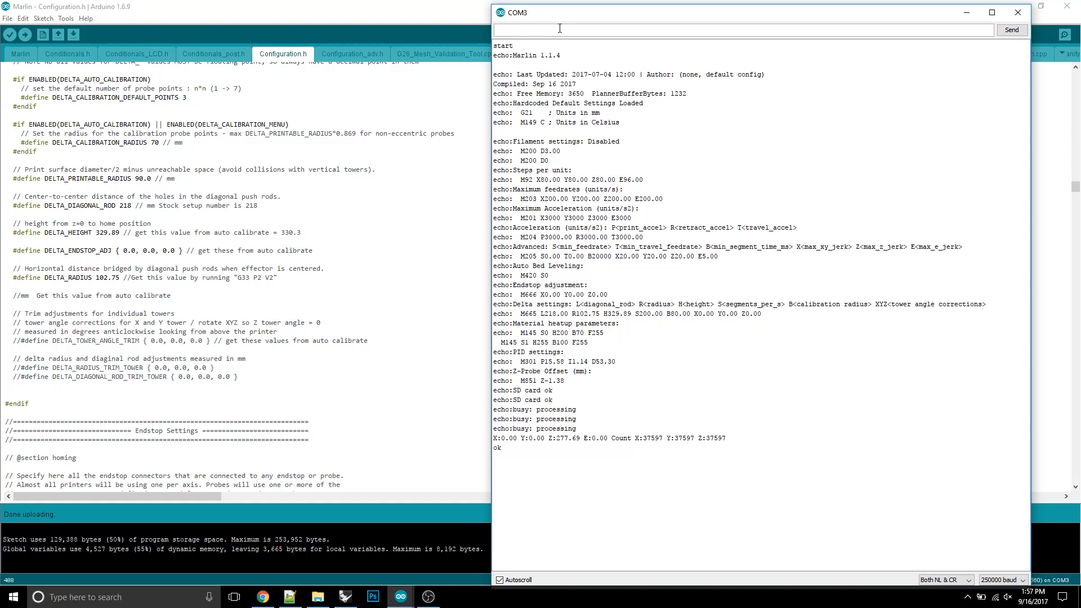
Send G29 from the serial monitor to probe the bed and print the 3x3 bilinear grid
type("G")
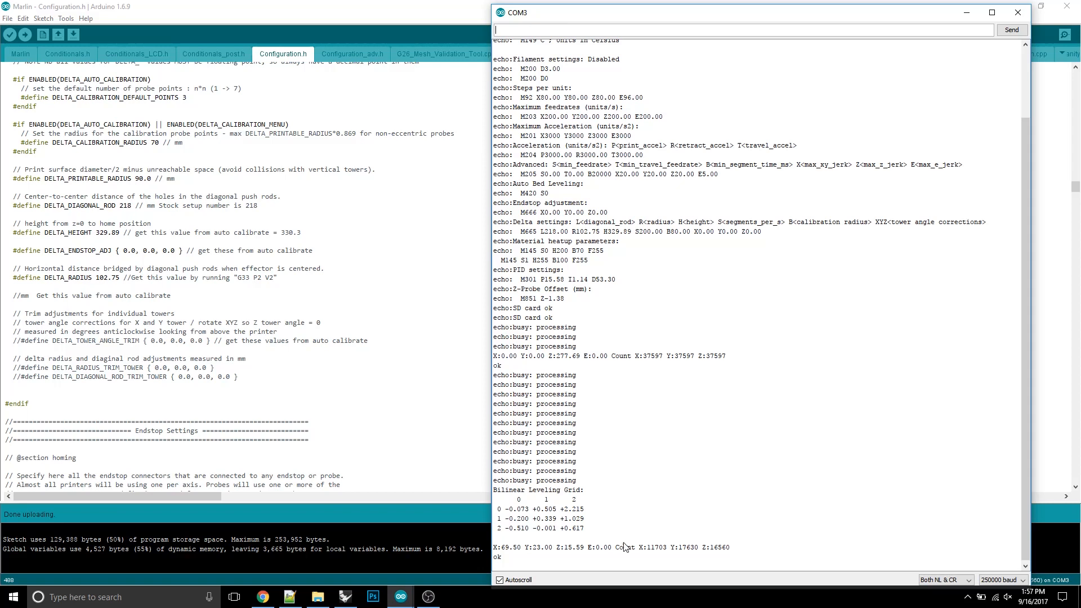
Select the largest grid value +2.215, then bring up the Windows Start menu
left_click_drag(503, 508, 552, 528)
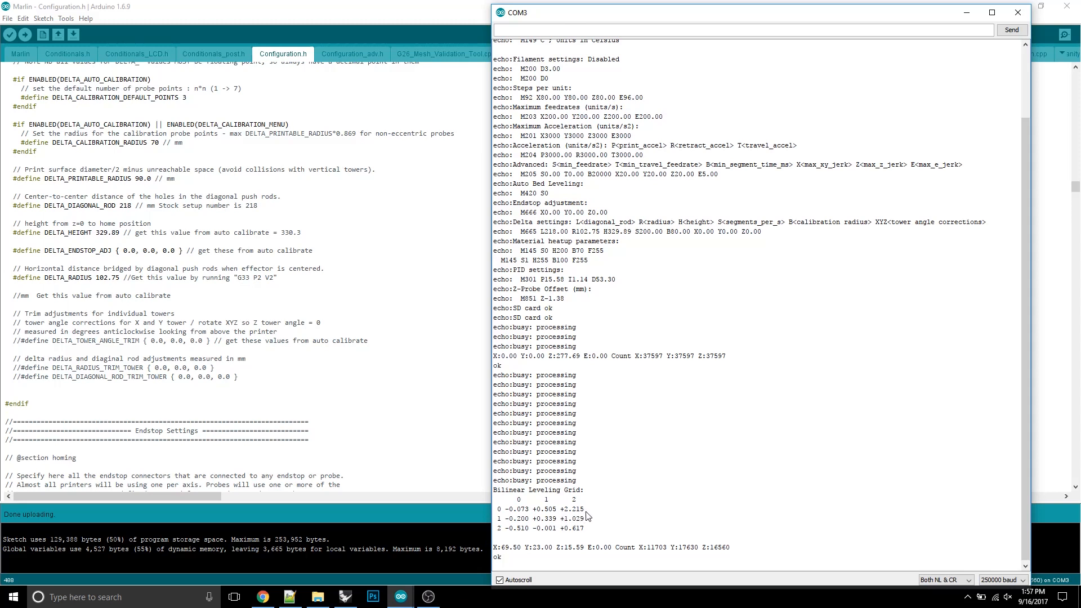
double_click(572, 508)
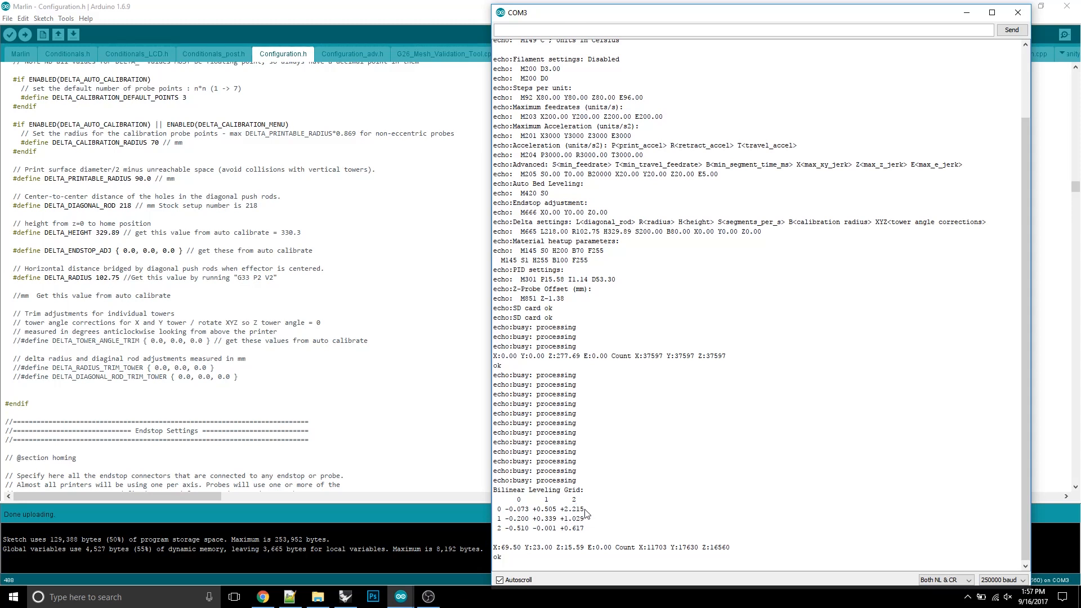
double_click(571, 509)
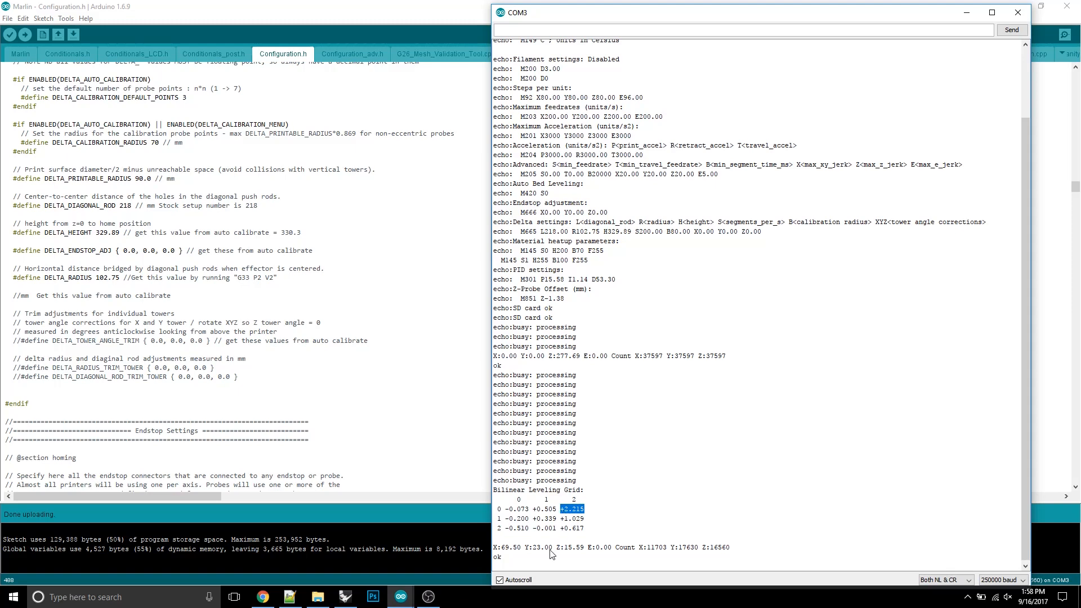
mouse_move(201, 585)
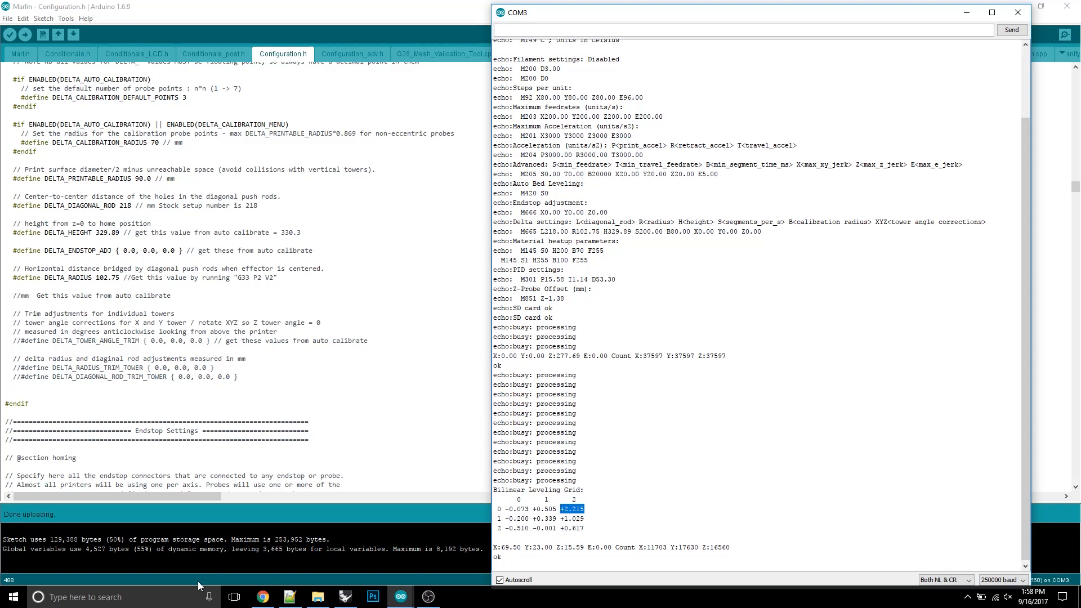
left_click(11, 596)
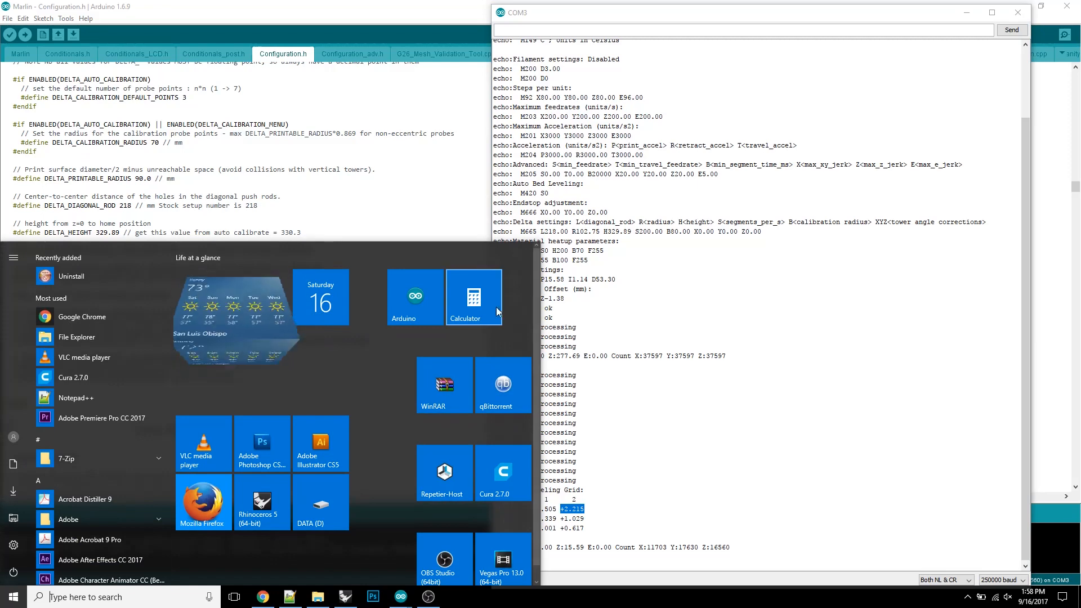
Launch Calculator and compute 2.215 + 0.510 = 2.725 as the maximum point difference
left_click(474, 297)
type("0.510")
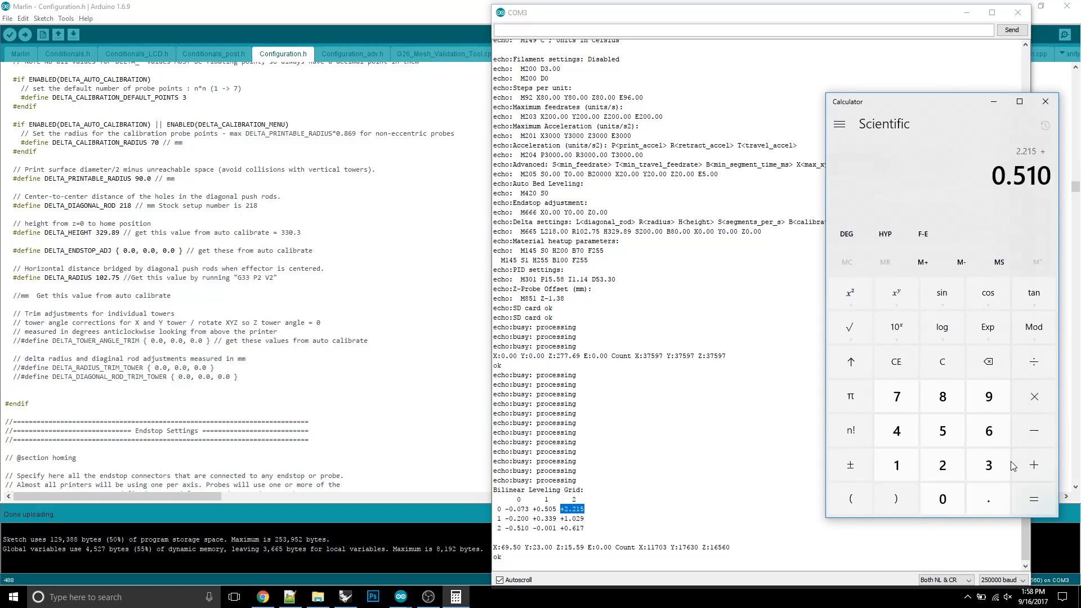
left_click(1032, 498)
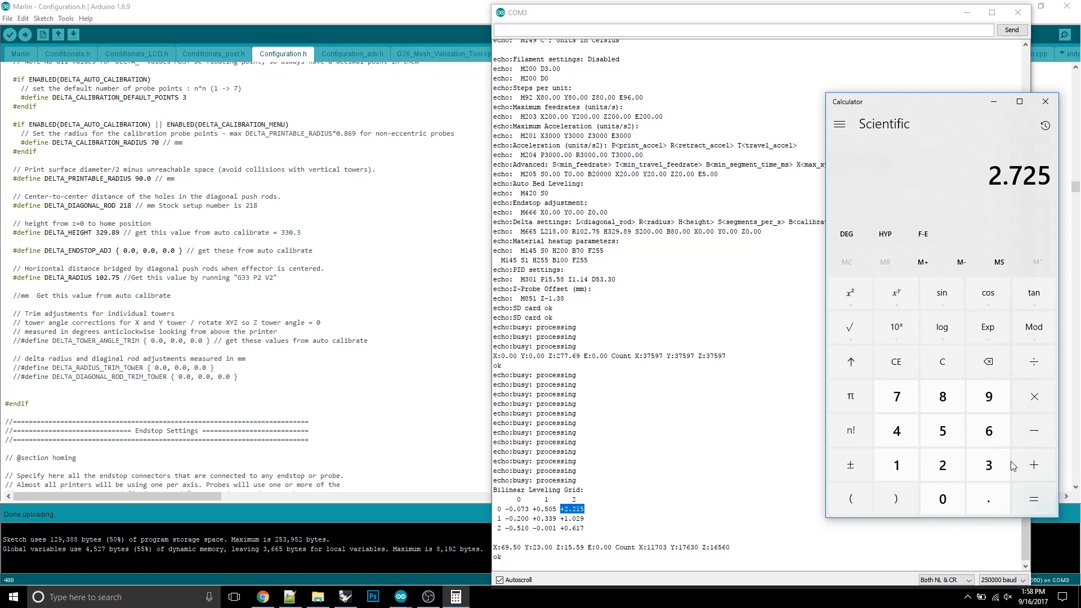
mouse_move(1013, 466)
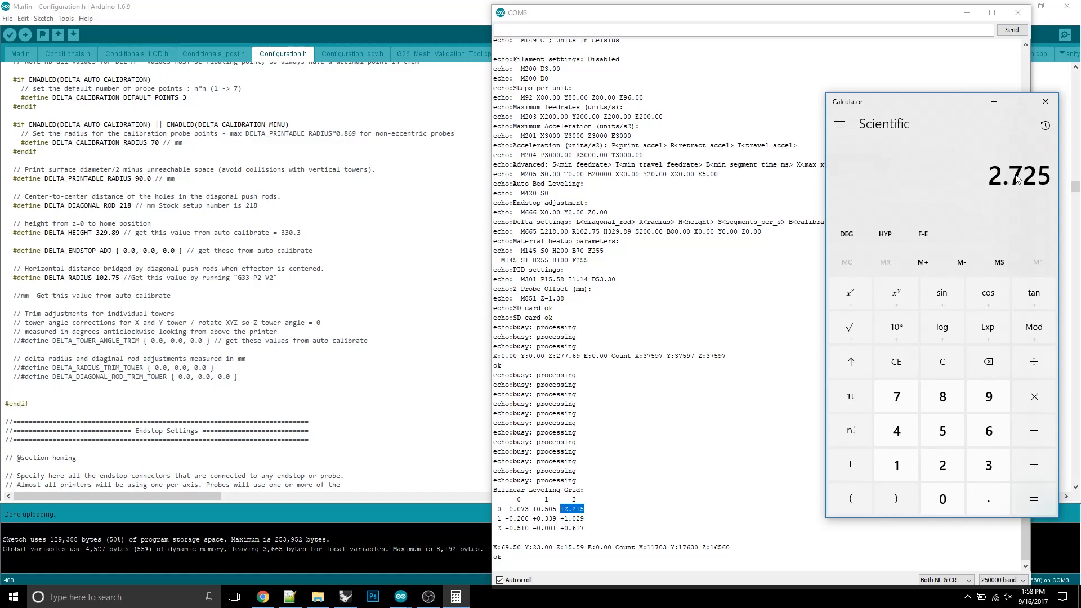
mouse_move(1005, 191)
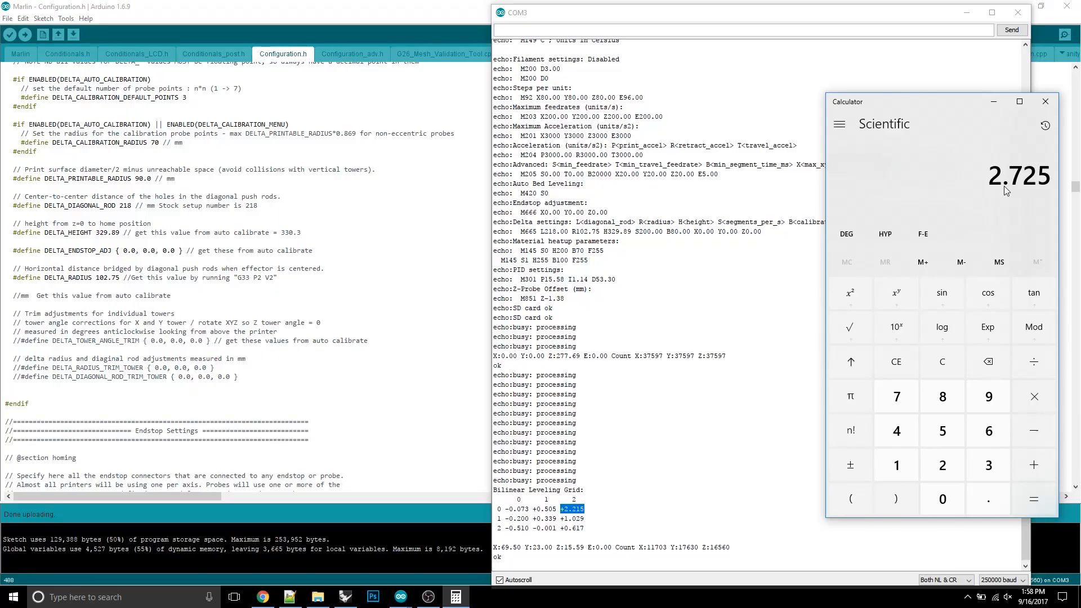